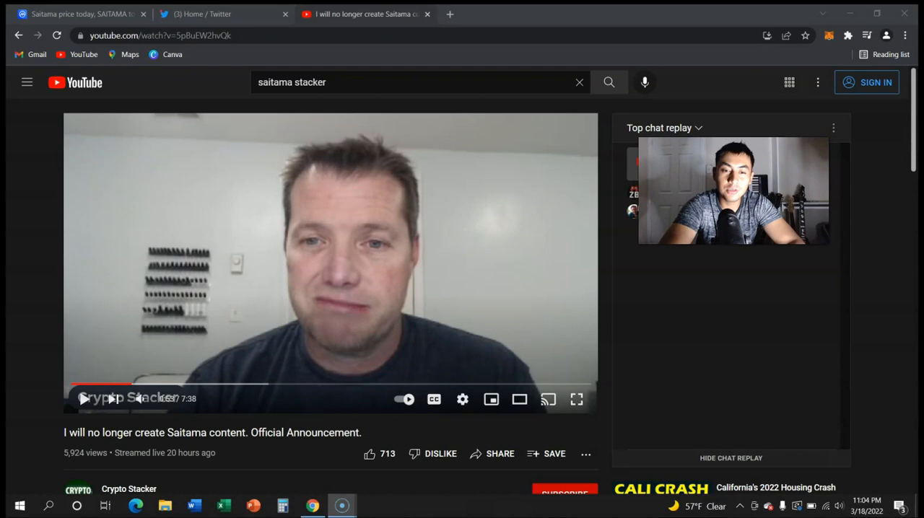
{"action": "mouse_move", "coordinate": [353, 281]}
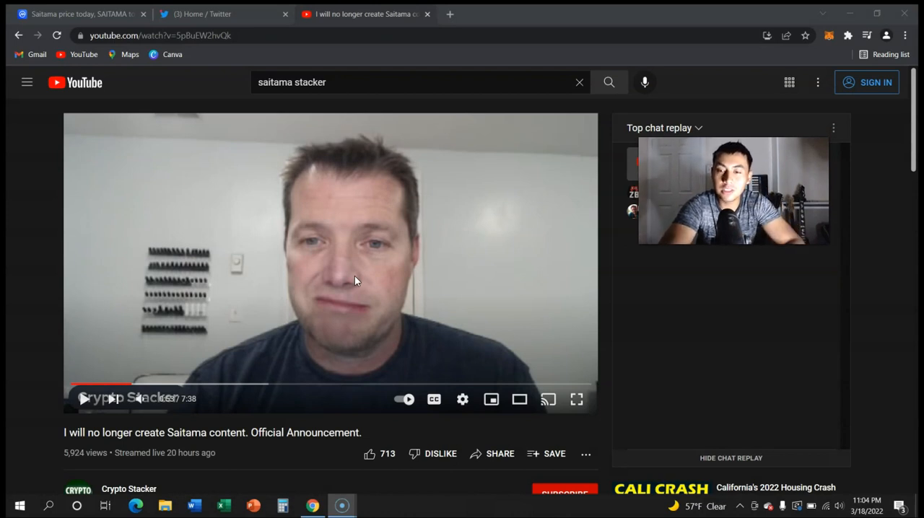
{"action": "mouse_move", "coordinate": [363, 248]}
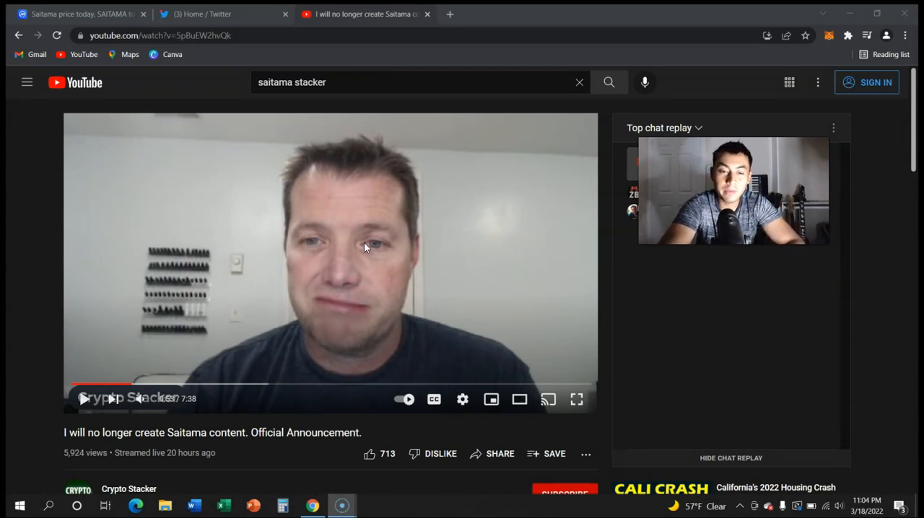
{"action": "mouse_move", "coordinate": [442, 436]}
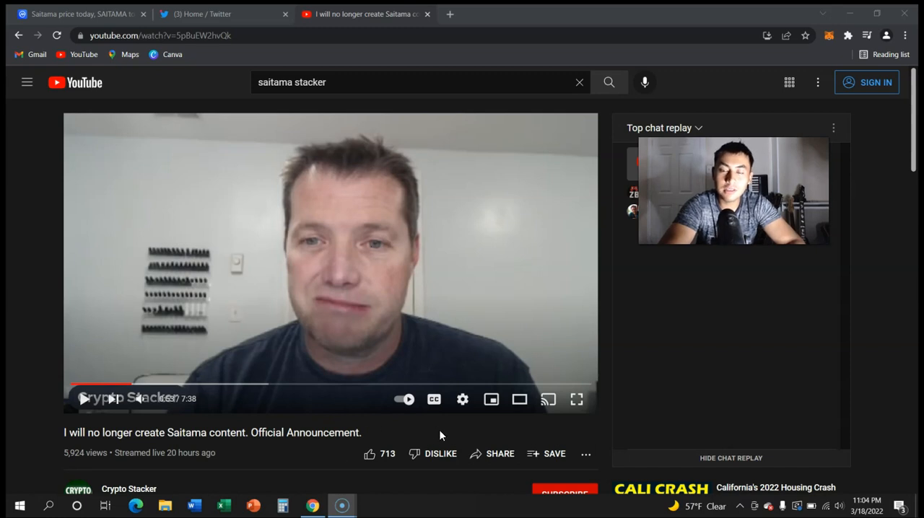
{"action": "mouse_move", "coordinate": [401, 444]}
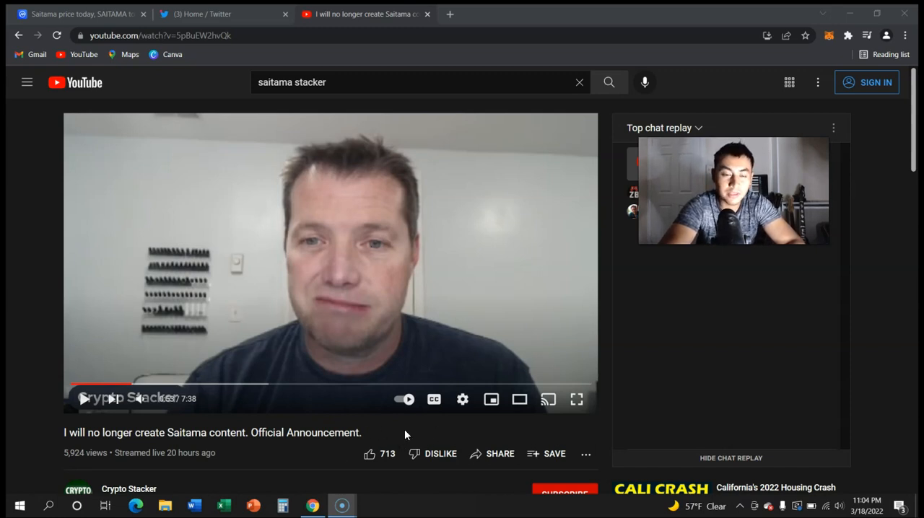
{"action": "mouse_move", "coordinate": [433, 399]}
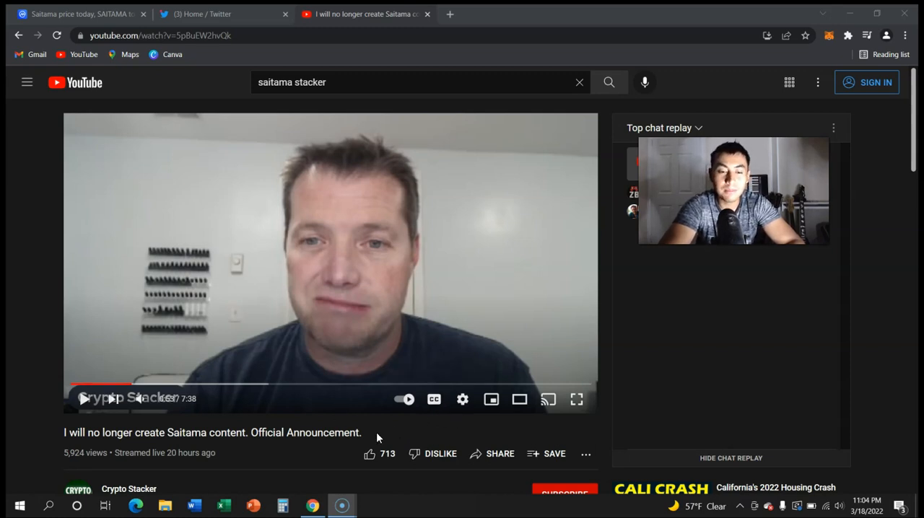
{"action": "mouse_move", "coordinate": [414, 453]}
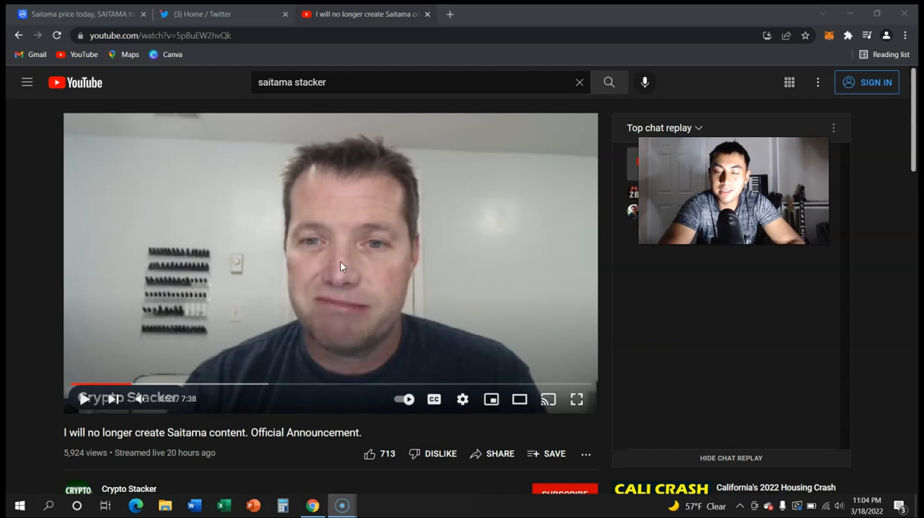
{"action": "mouse_move", "coordinate": [325, 319]}
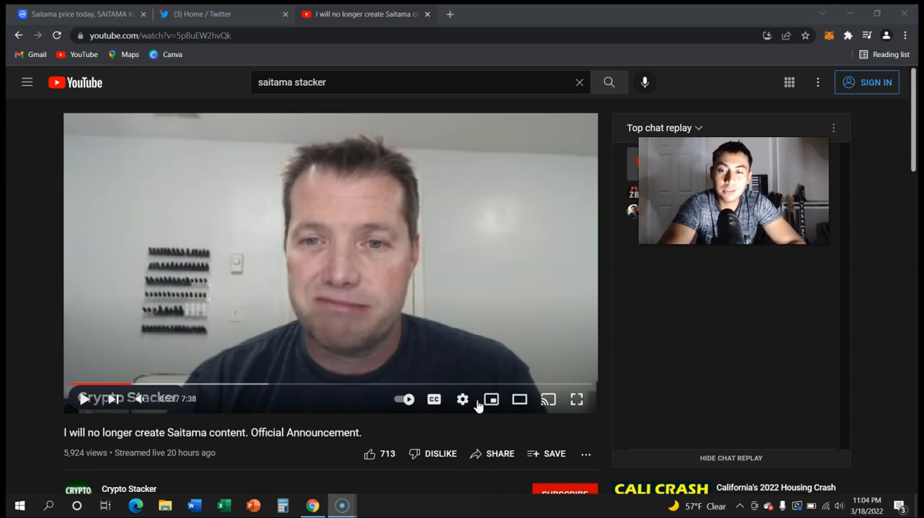
{"action": "mouse_move", "coordinate": [162, 415]}
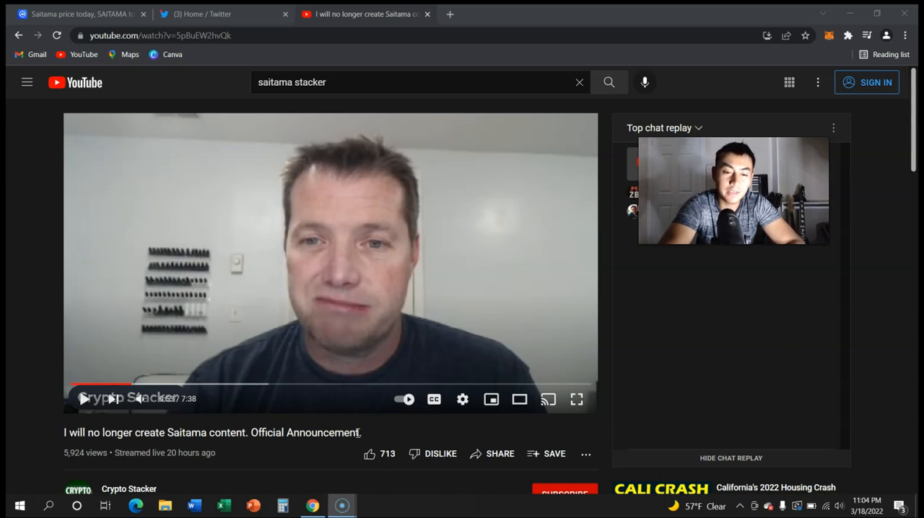
{"action": "mouse_move", "coordinate": [395, 453]}
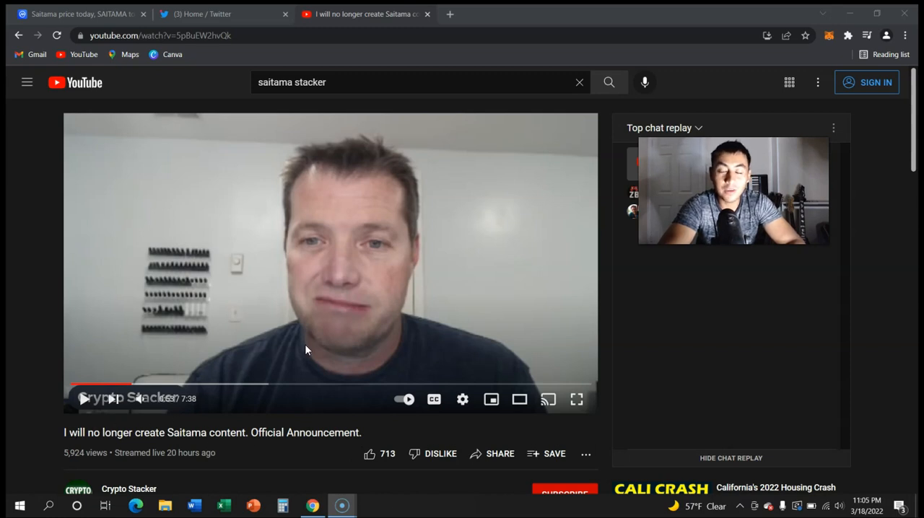
{"action": "mouse_move", "coordinate": [315, 494]}
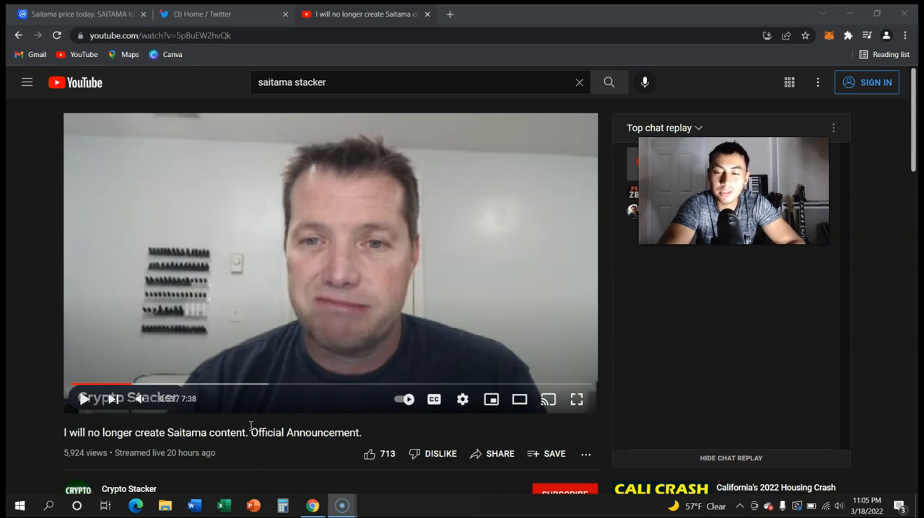
{"action": "mouse_move", "coordinate": [254, 454]}
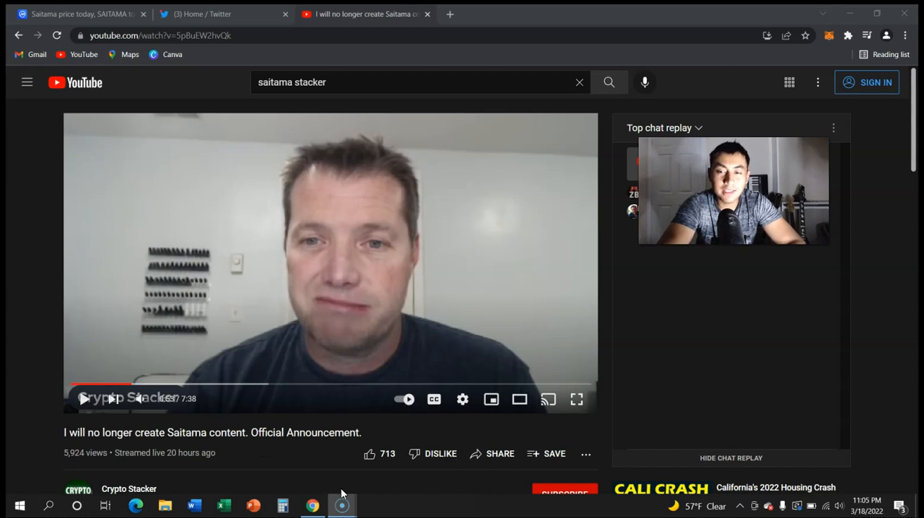
{"action": "mouse_move", "coordinate": [242, 430]}
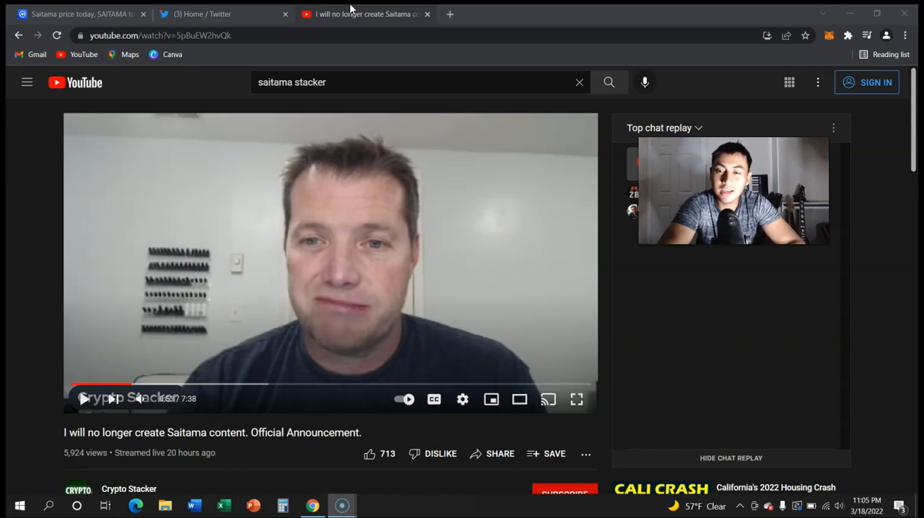
{"action": "mouse_move", "coordinate": [361, 15]}
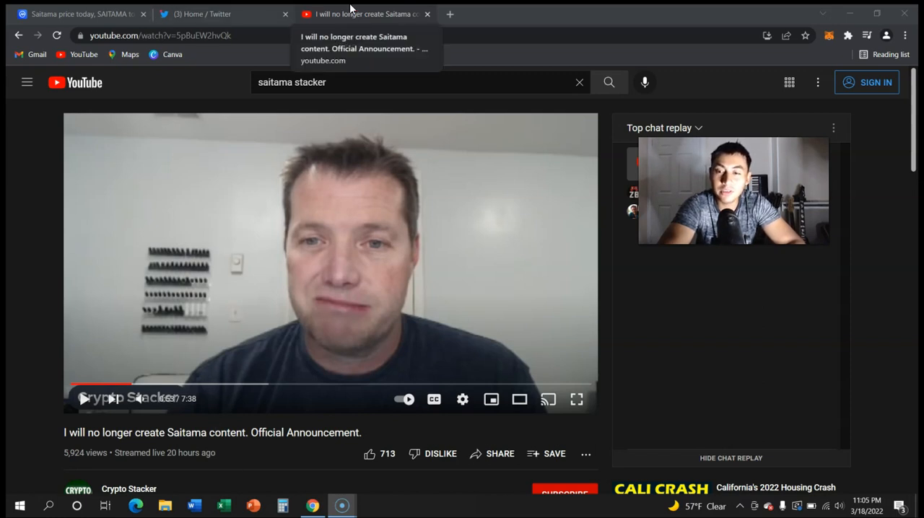
{"action": "mouse_move", "coordinate": [455, 271]}
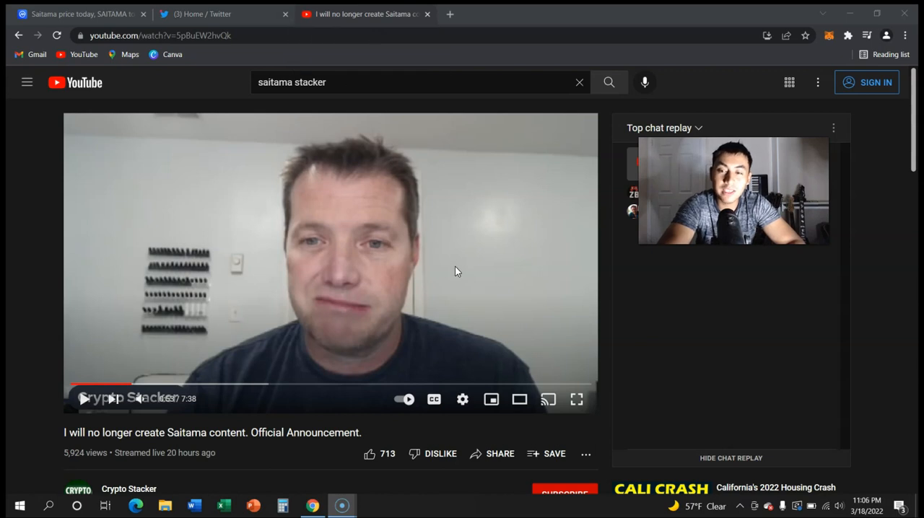
{"action": "mouse_move", "coordinate": [516, 320]}
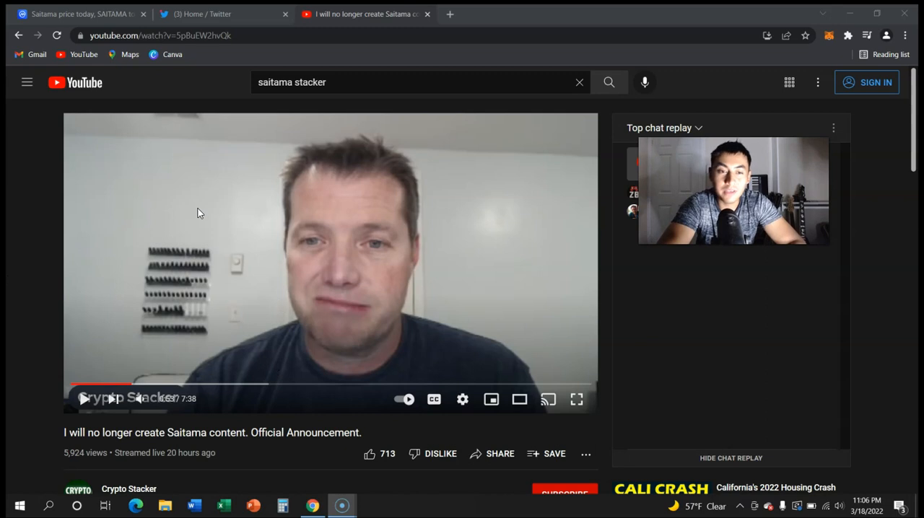
{"action": "mouse_move", "coordinate": [45, 199]}
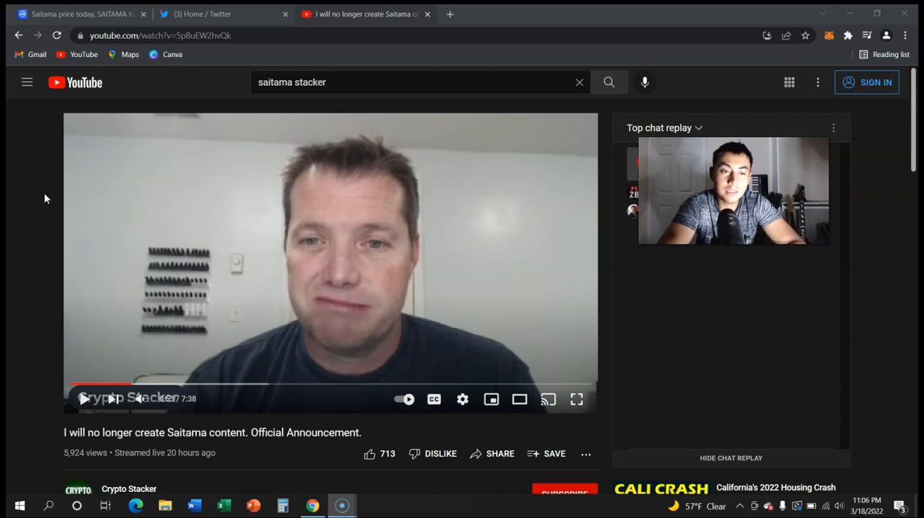
{"action": "mouse_move", "coordinate": [227, 267]}
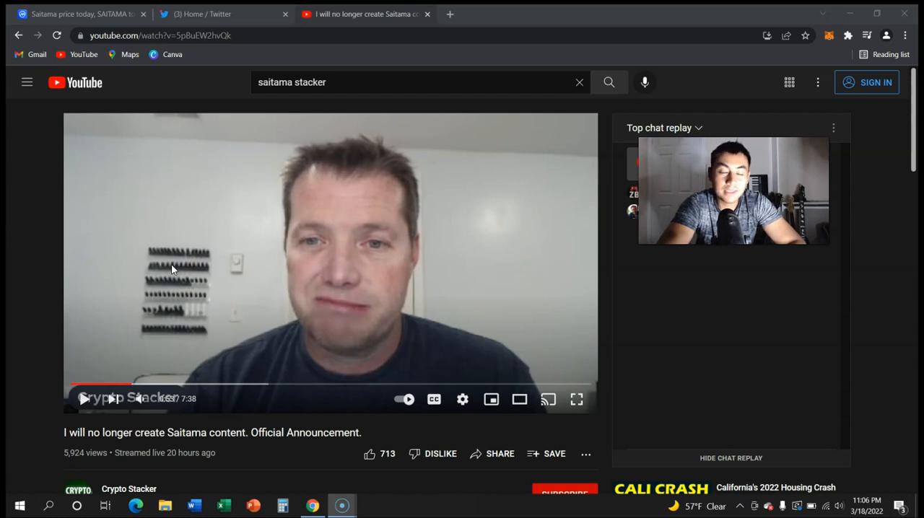
{"action": "mouse_move", "coordinate": [8, 130]}
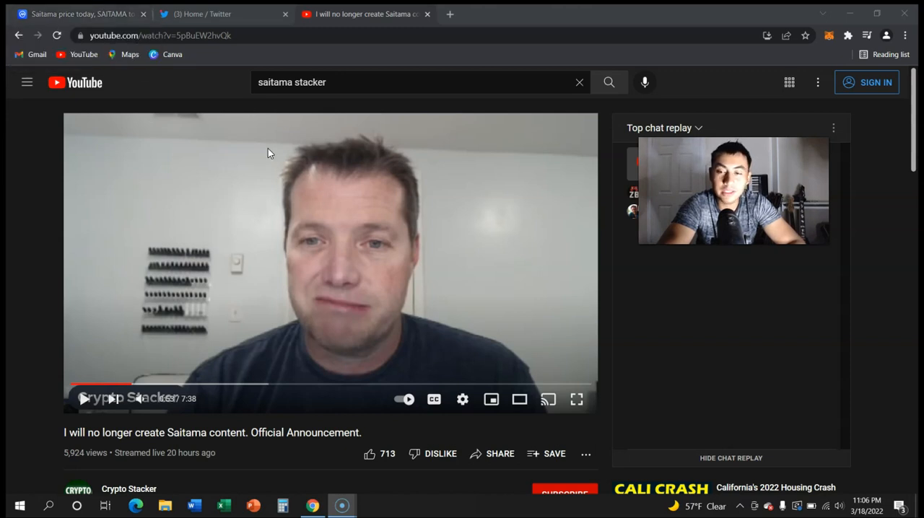
{"action": "mouse_move", "coordinate": [324, 149]}
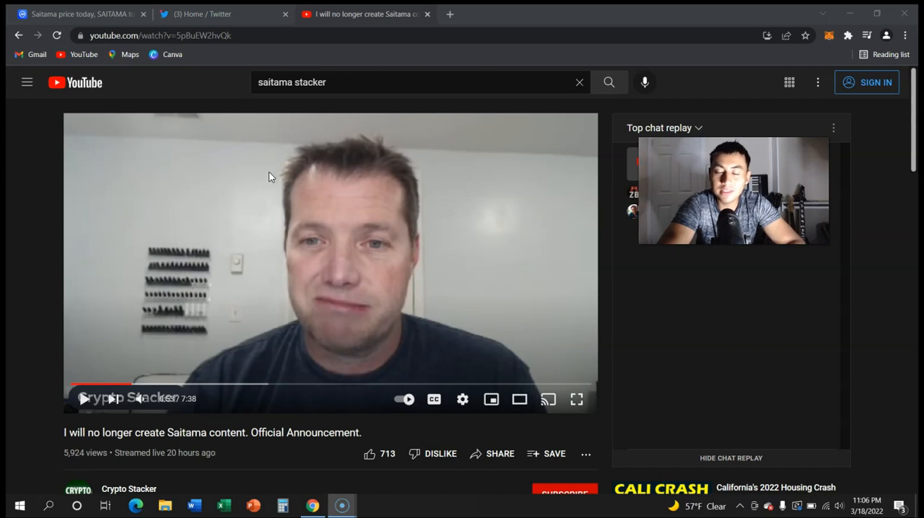
Step: Read through the Live Saitama Chat posts, bearish and bullish, below the $0.00000001092 price
{"action": "left_click", "coordinate": [80, 15]}
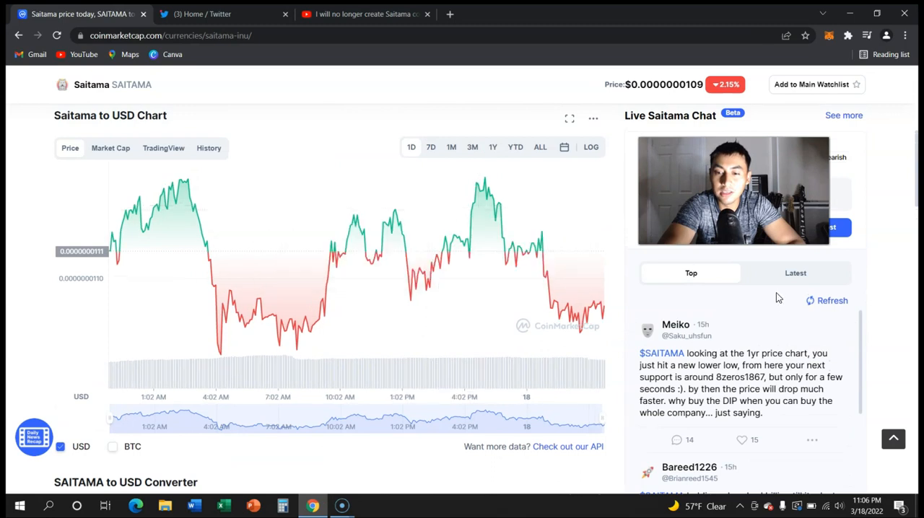
{"action": "scroll", "scroll_direction": "down", "scroll_amount": 3}
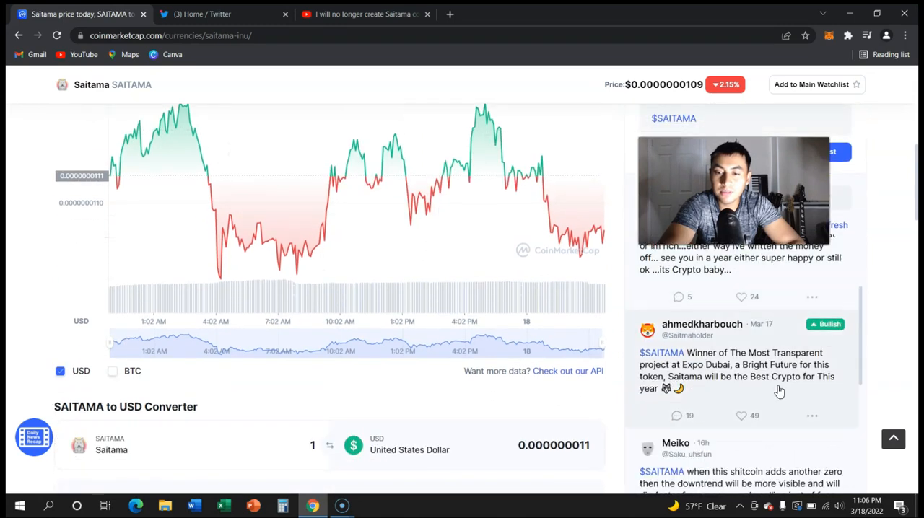
{"action": "scroll", "scroll_direction": "down", "scroll_amount": 3}
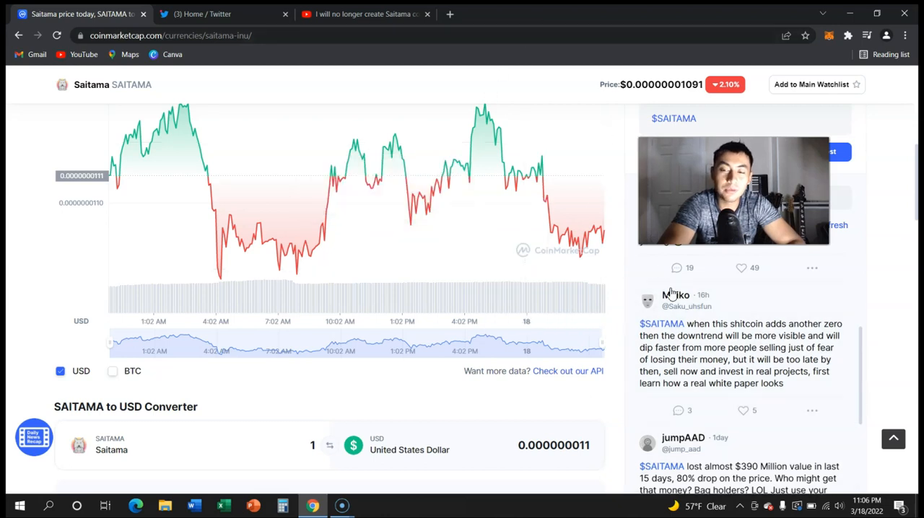
{"action": "scroll", "scroll_direction": "down", "scroll_amount": 3}
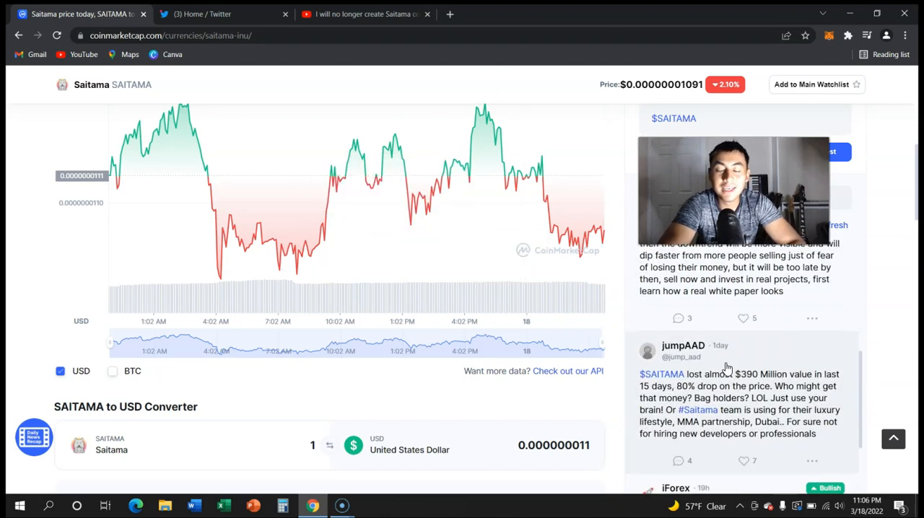
{"action": "scroll", "scroll_direction": "down", "scroll_amount": 3}
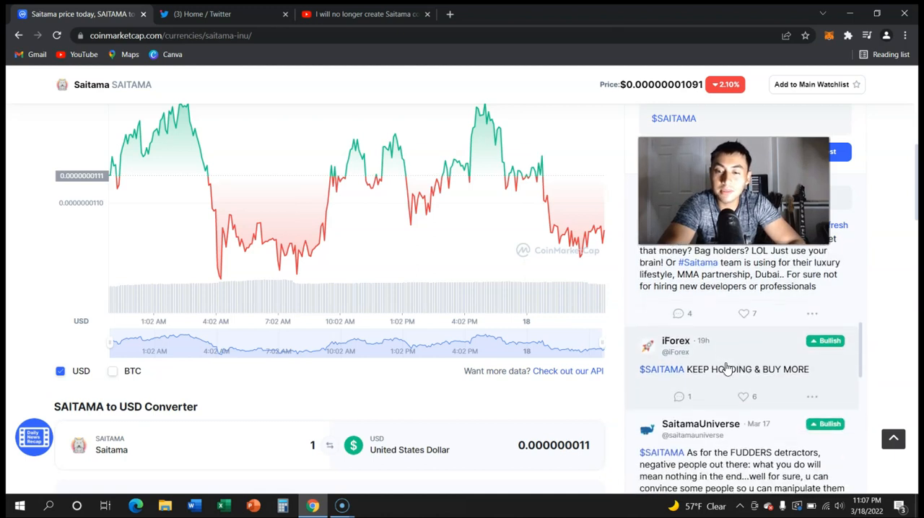
{"action": "mouse_move", "coordinate": [354, 413]}
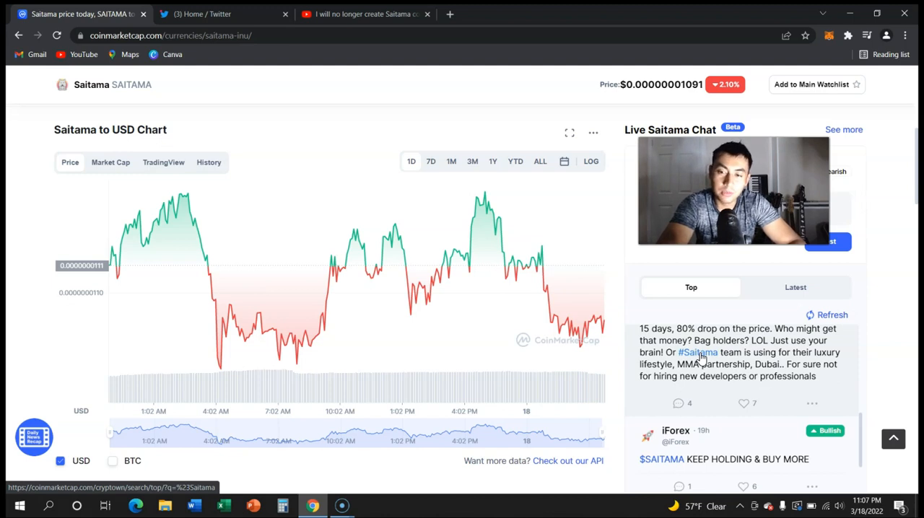
{"action": "mouse_move", "coordinate": [733, 384]}
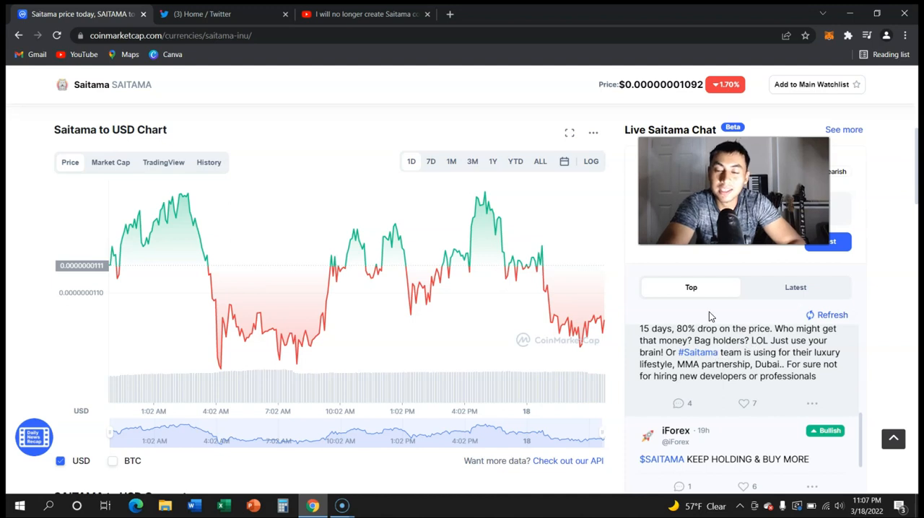
{"action": "scroll", "scroll_direction": "down", "scroll_amount": 3}
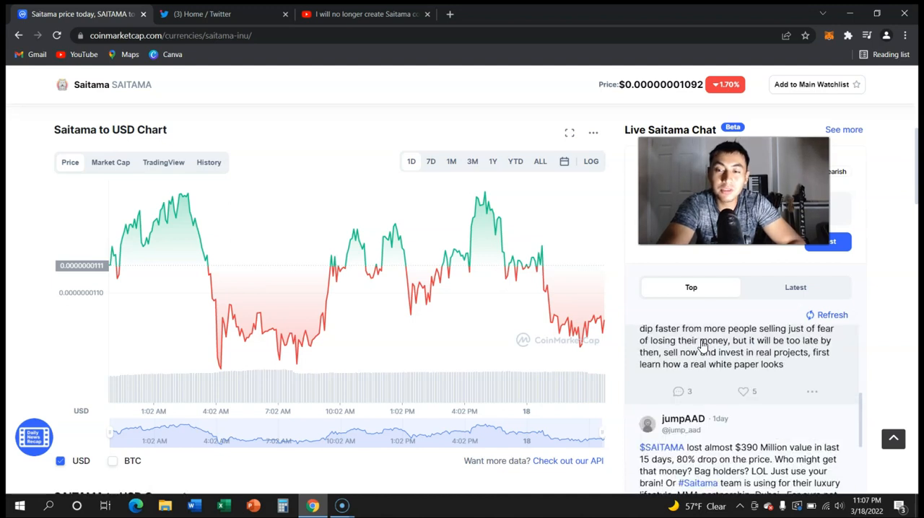
{"action": "mouse_move", "coordinate": [748, 352]}
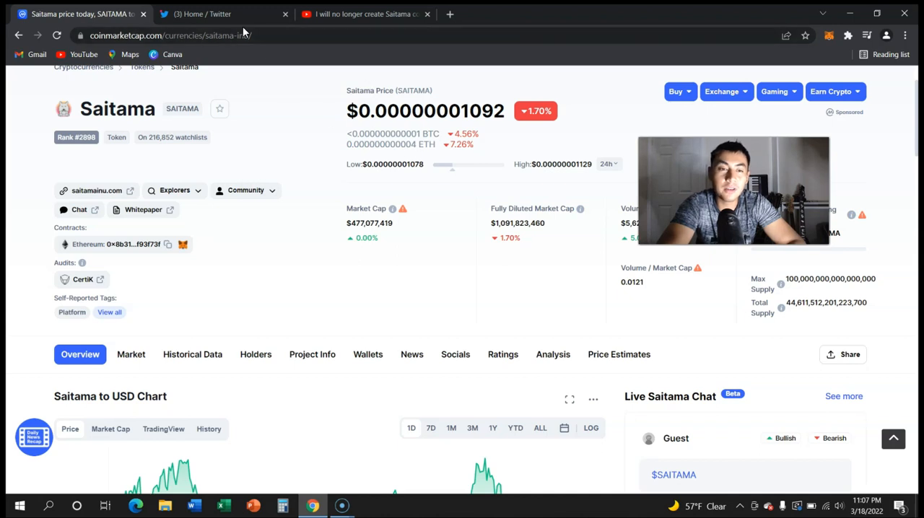
Step: Return via the Twitter tab to Crypto Stacker's 'I will no longer create Saitama content' video
{"action": "left_click", "coordinate": [217, 14]}
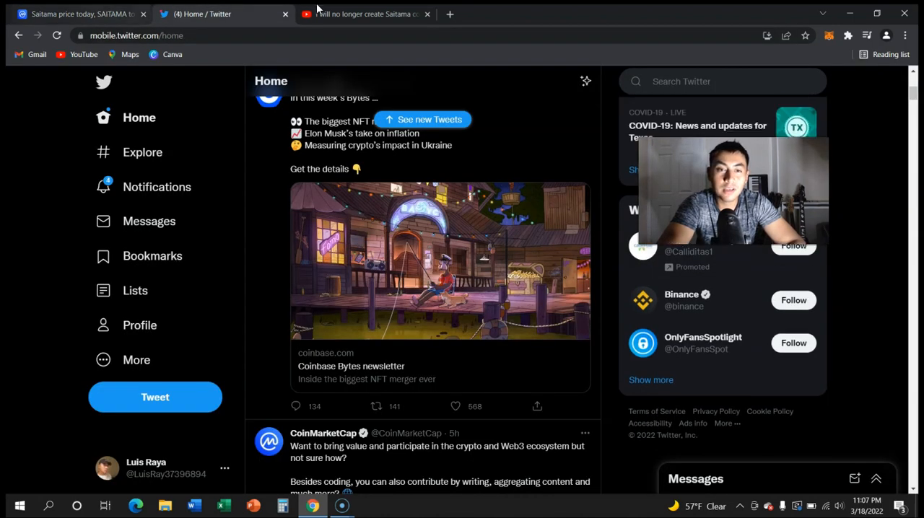
{"action": "left_click", "coordinate": [363, 14]}
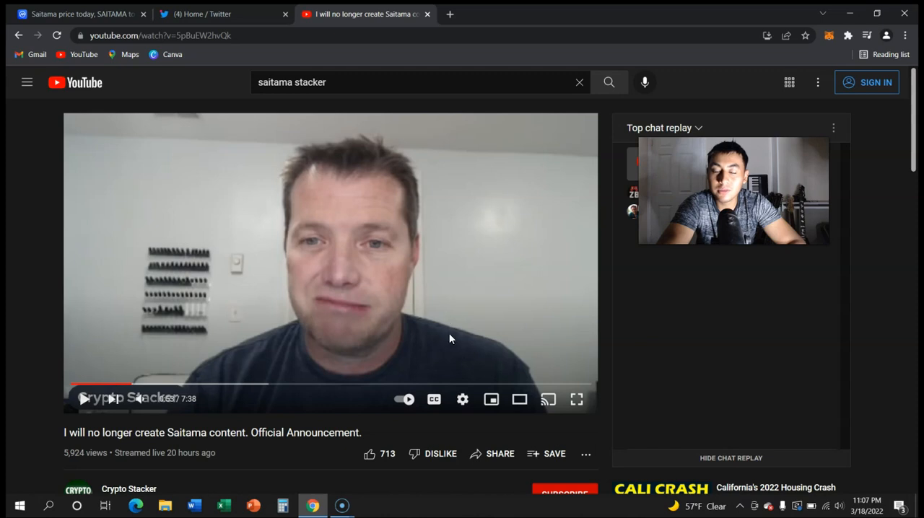
{"action": "mouse_move", "coordinate": [313, 182]}
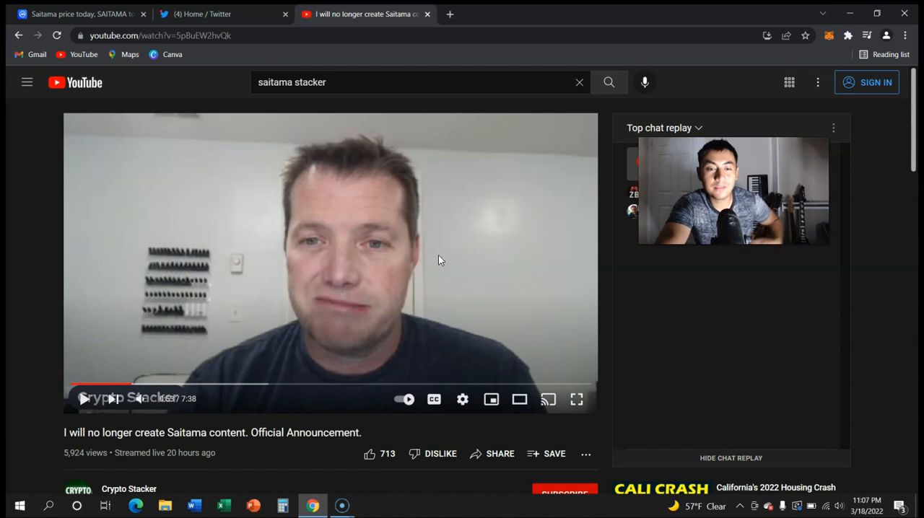
{"action": "mouse_move", "coordinate": [374, 208]}
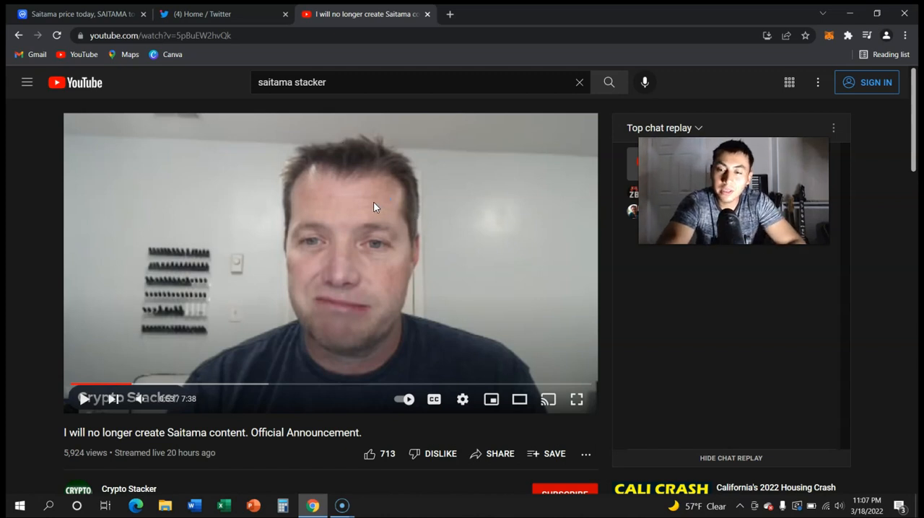
{"action": "mouse_move", "coordinate": [401, 205]}
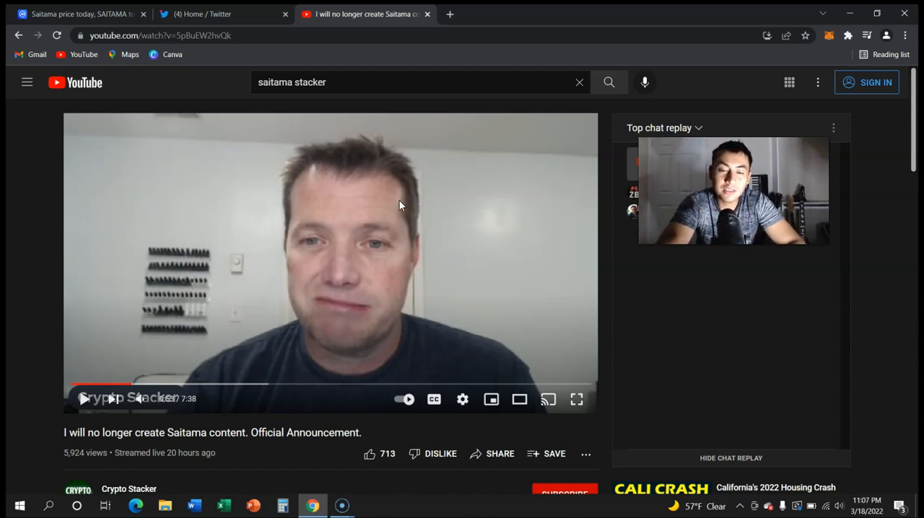
{"action": "mouse_move", "coordinate": [205, 202]}
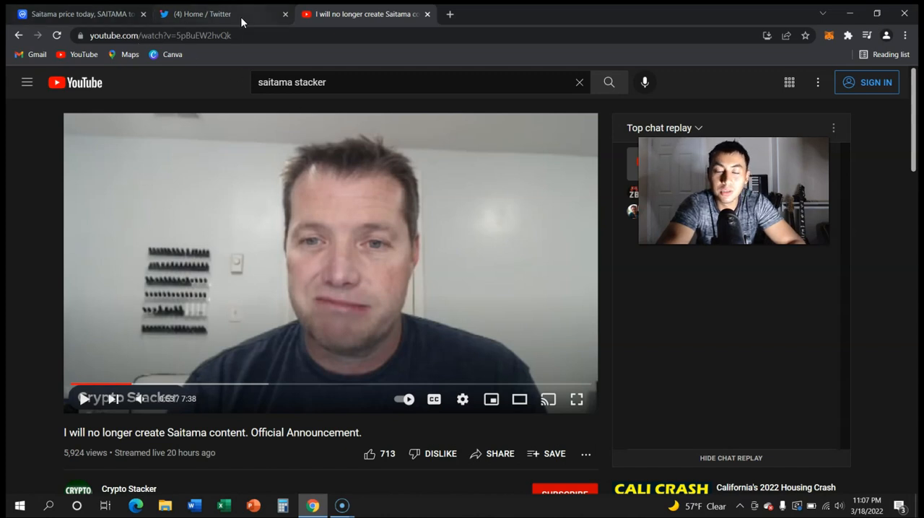
{"action": "mouse_move", "coordinate": [203, 14]}
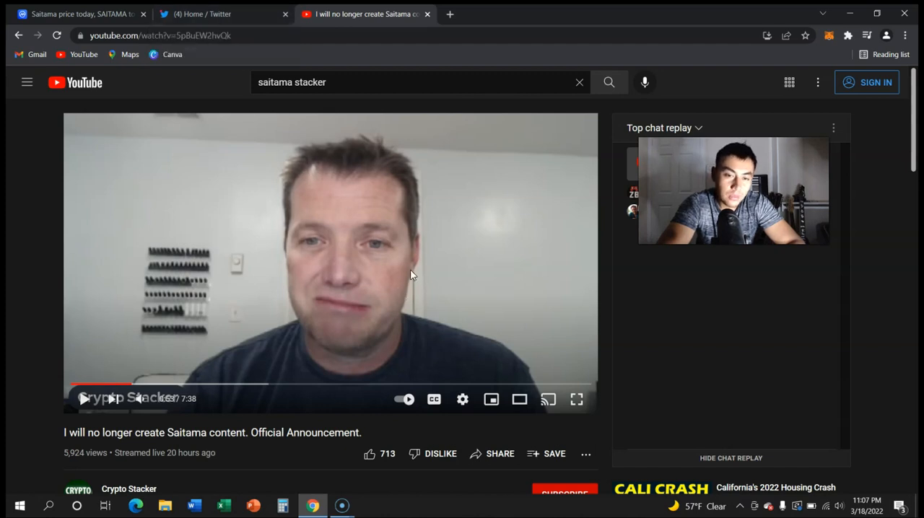
{"action": "mouse_move", "coordinate": [381, 251]}
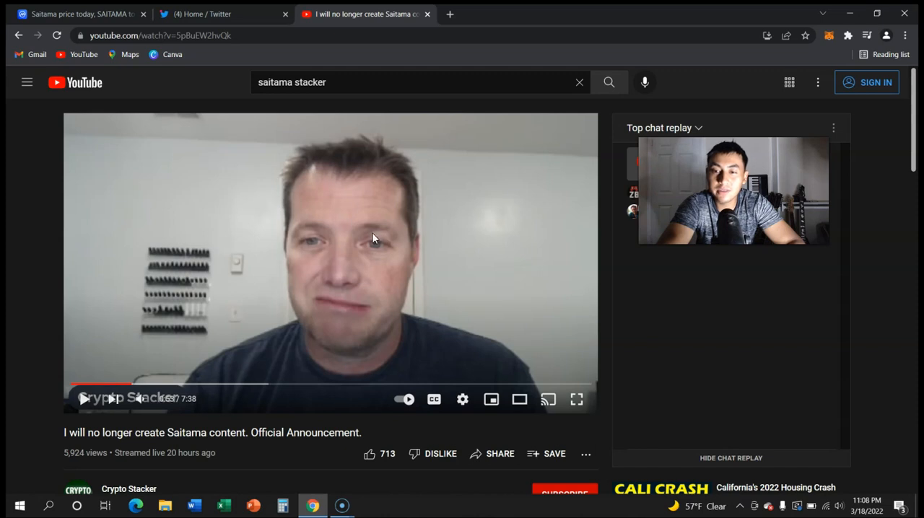
{"action": "mouse_move", "coordinate": [361, 262]}
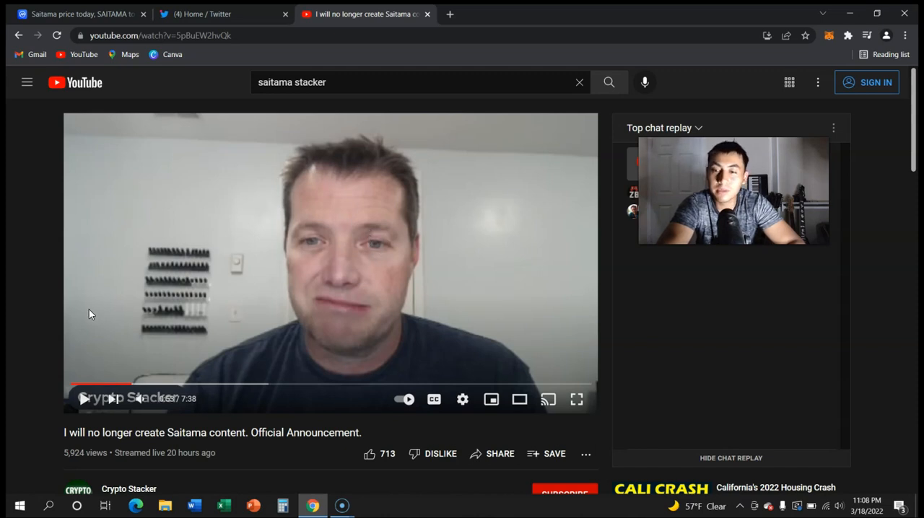
{"action": "mouse_move", "coordinate": [90, 384]}
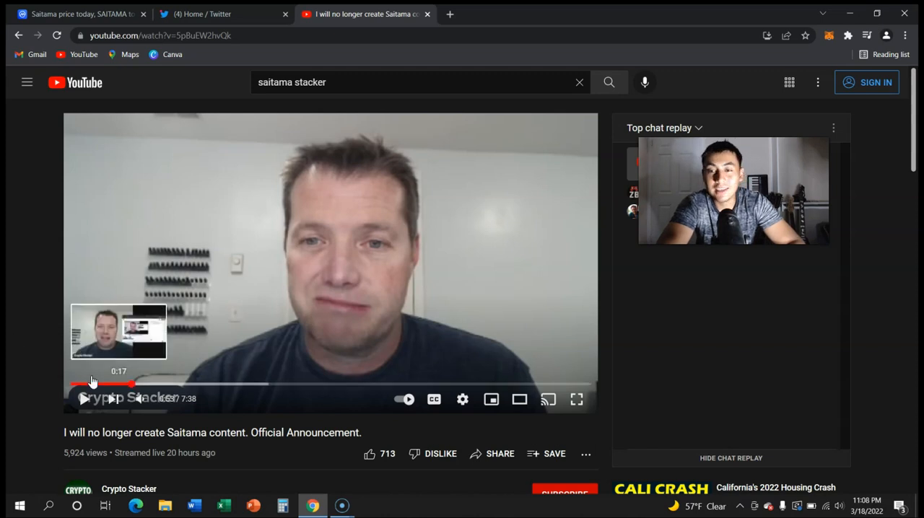
{"action": "mouse_move", "coordinate": [39, 153]}
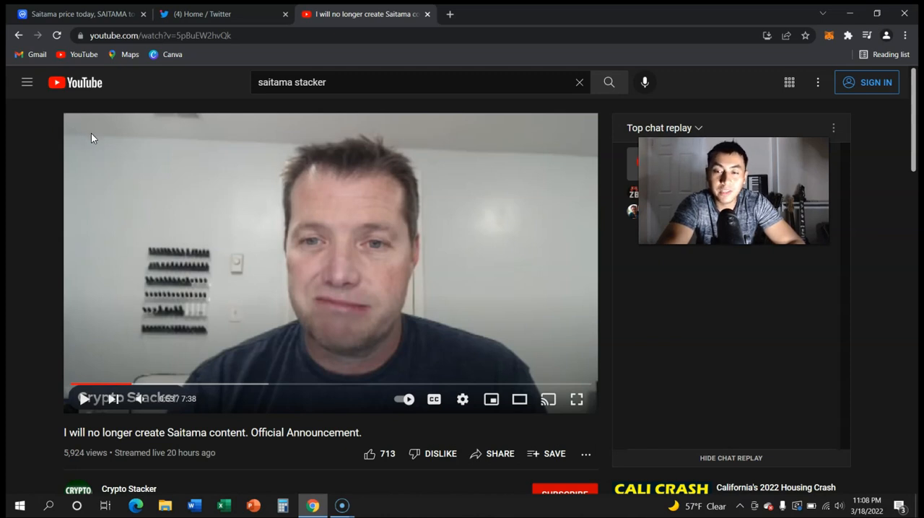
{"action": "mouse_move", "coordinate": [98, 141]}
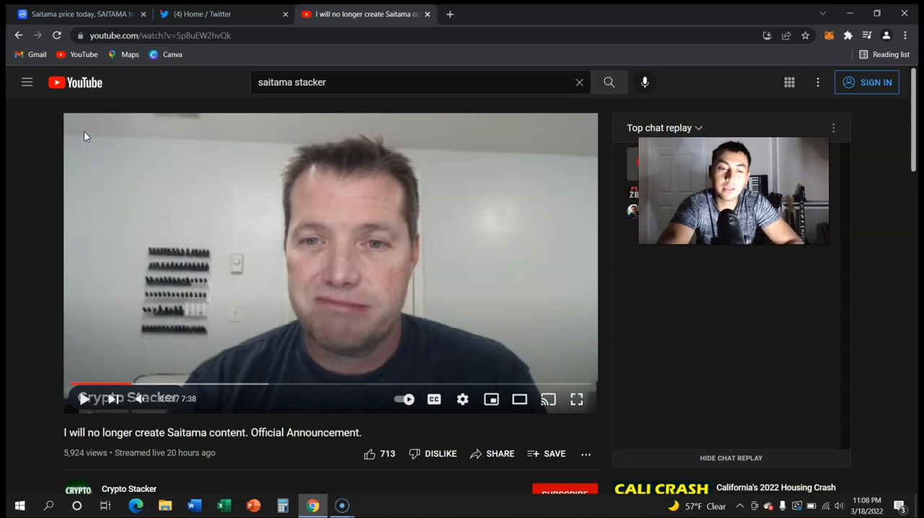
{"action": "mouse_move", "coordinate": [101, 172]}
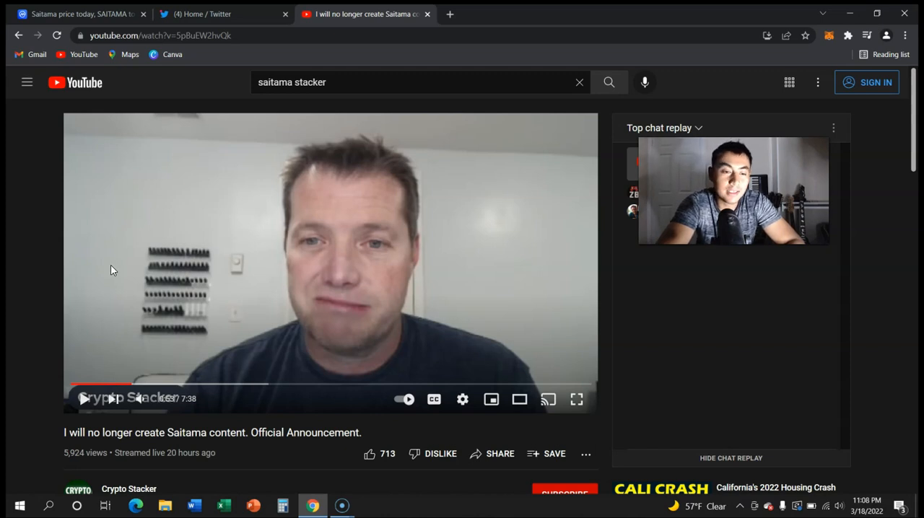
{"action": "scroll", "scroll_direction": "down", "scroll_amount": 3}
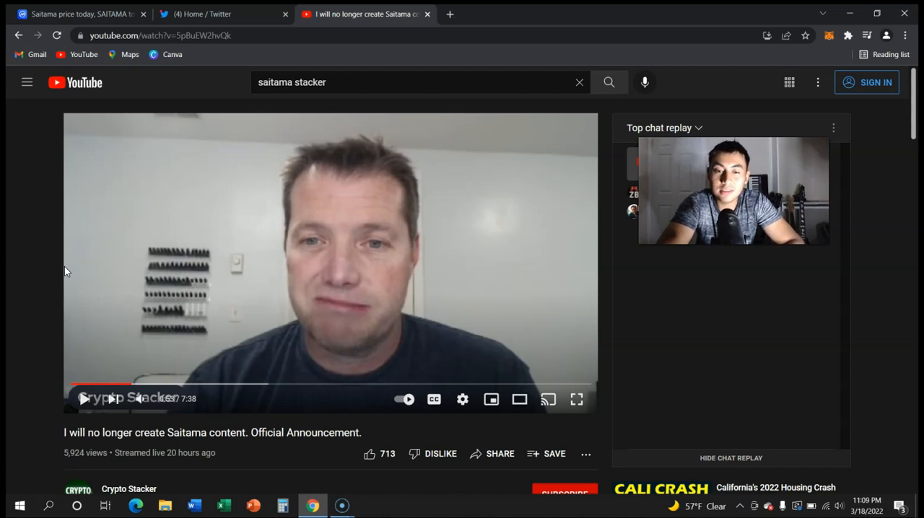
{"action": "mouse_move", "coordinate": [86, 140]}
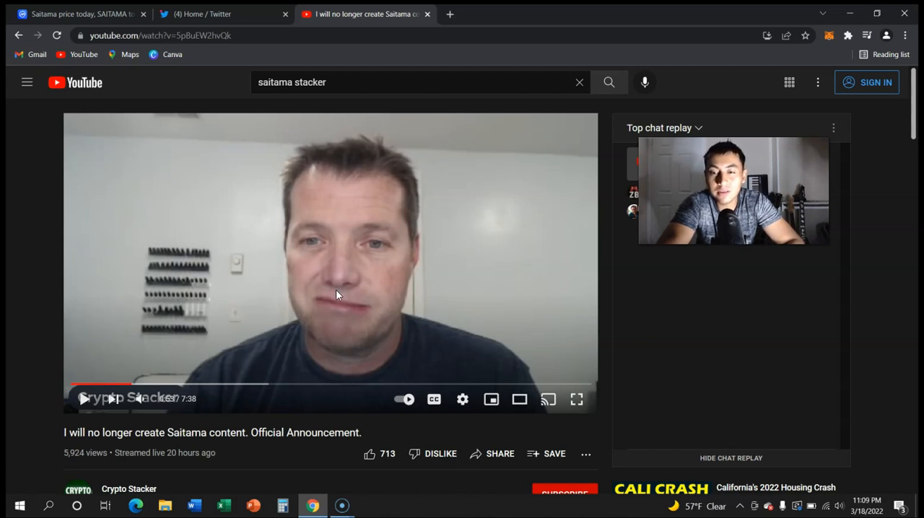
{"action": "mouse_move", "coordinate": [424, 381]}
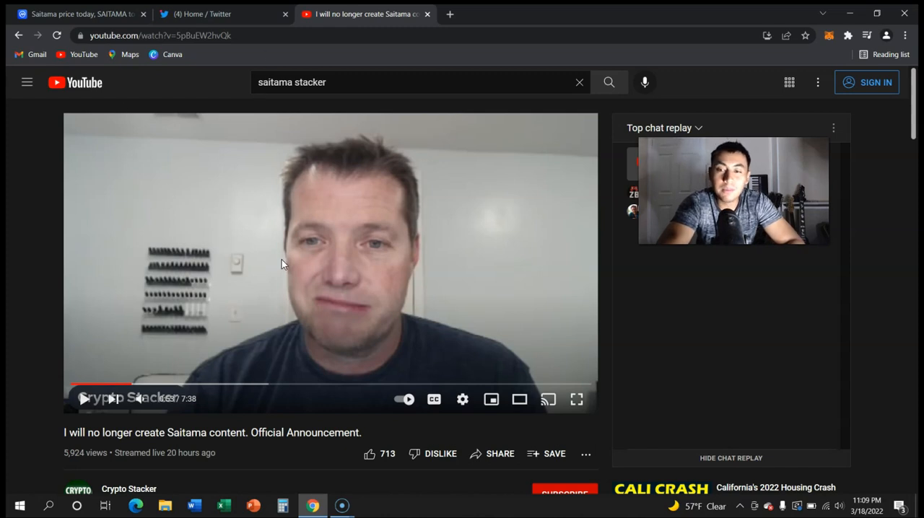
{"action": "mouse_move", "coordinate": [46, 233]}
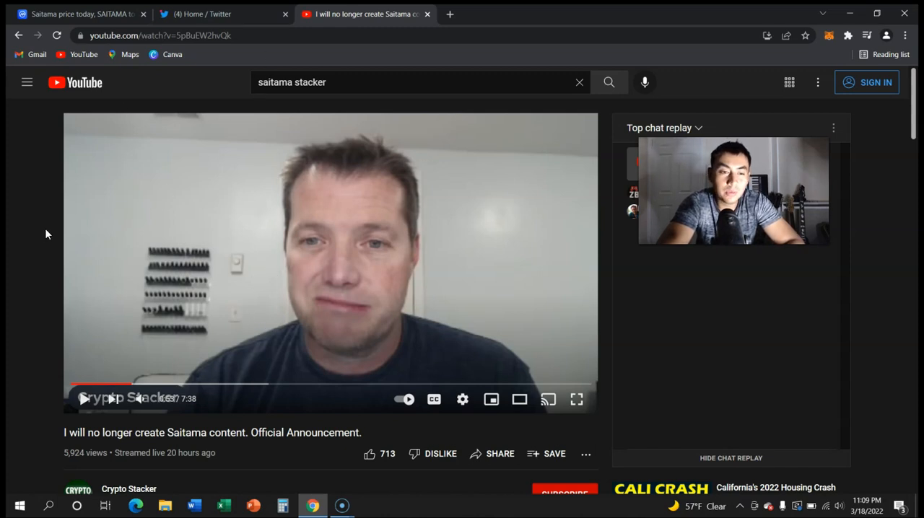
{"action": "mouse_move", "coordinate": [80, 297]}
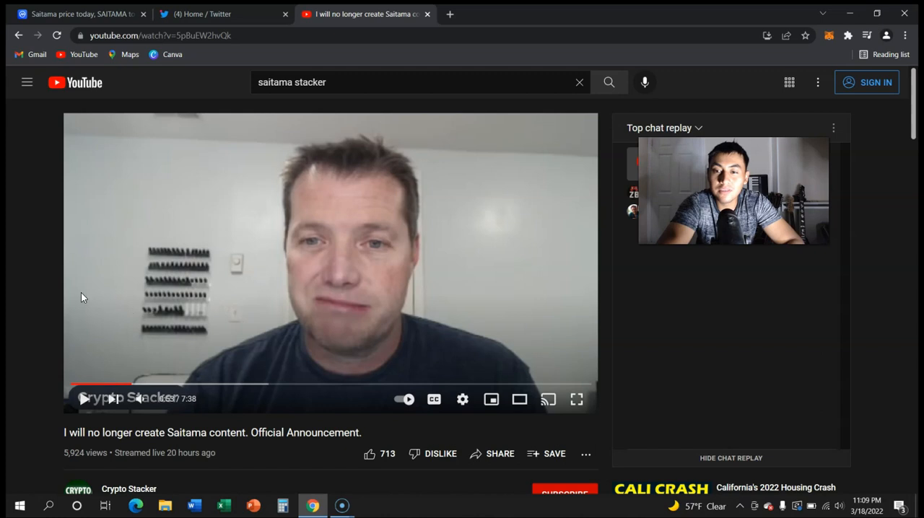
{"action": "mouse_move", "coordinate": [139, 134]}
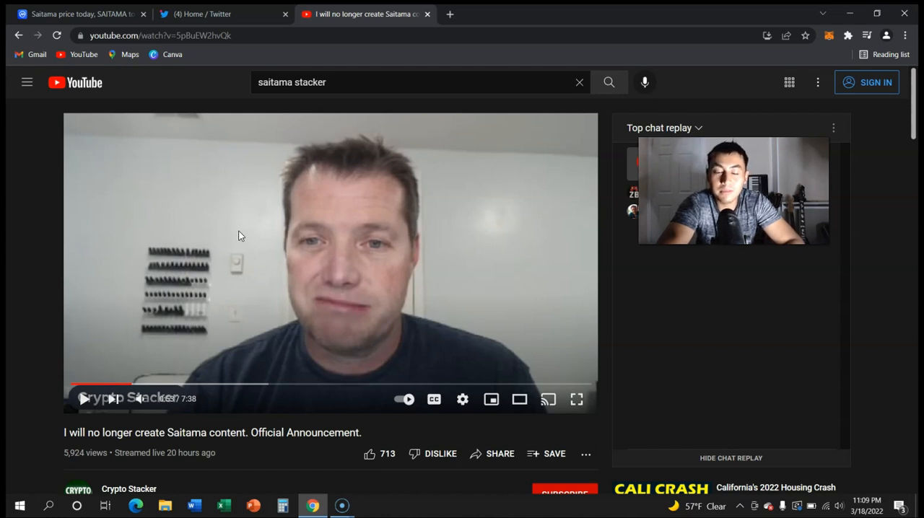
{"action": "mouse_move", "coordinate": [267, 336]}
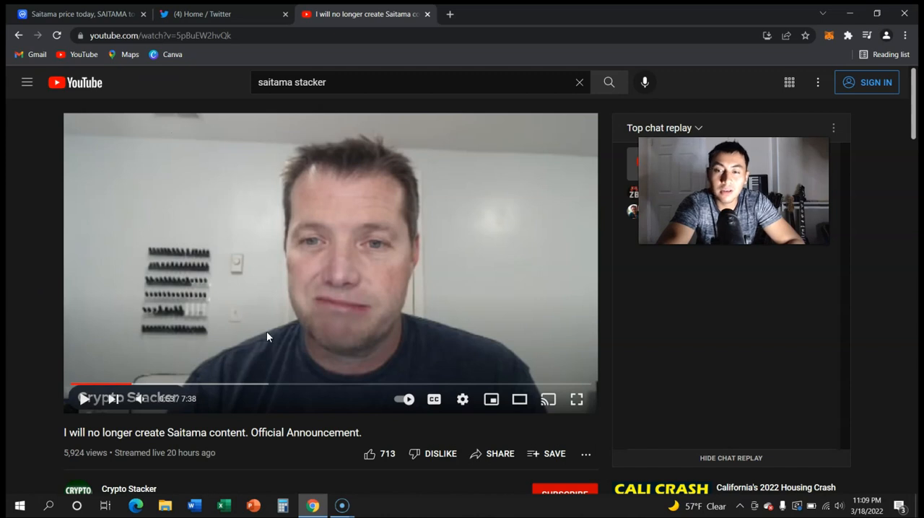